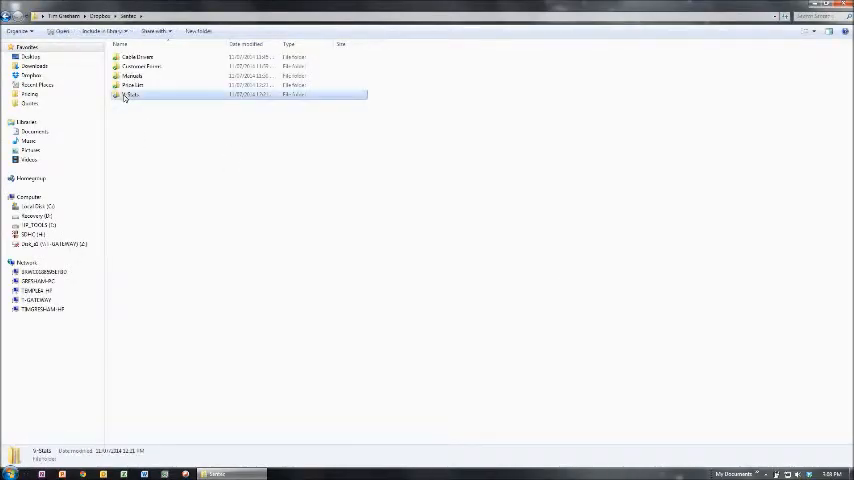
Open the V-Stats folder and then its V-Stats 3.02 Full subfolder.
double_click(130, 94)
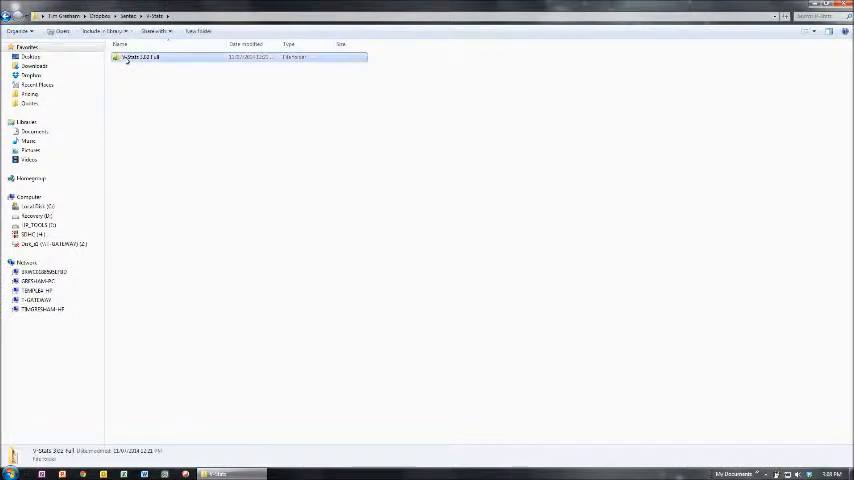
double_click(141, 57)
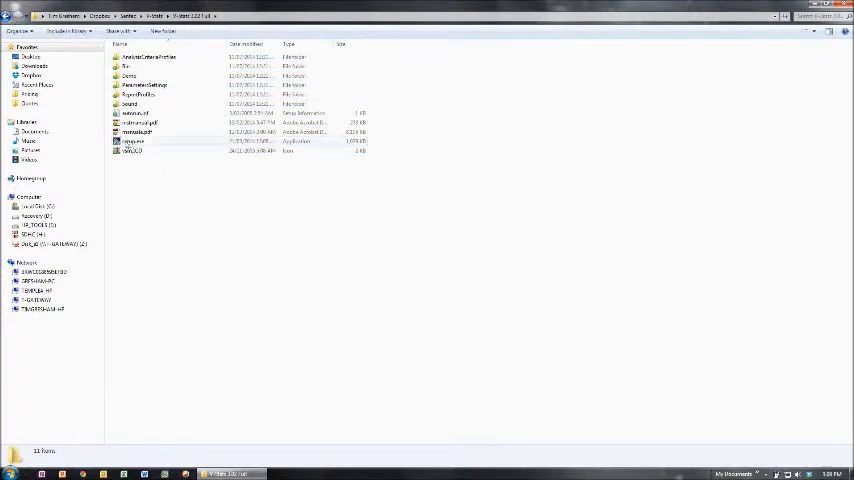
mouse_move(132, 141)
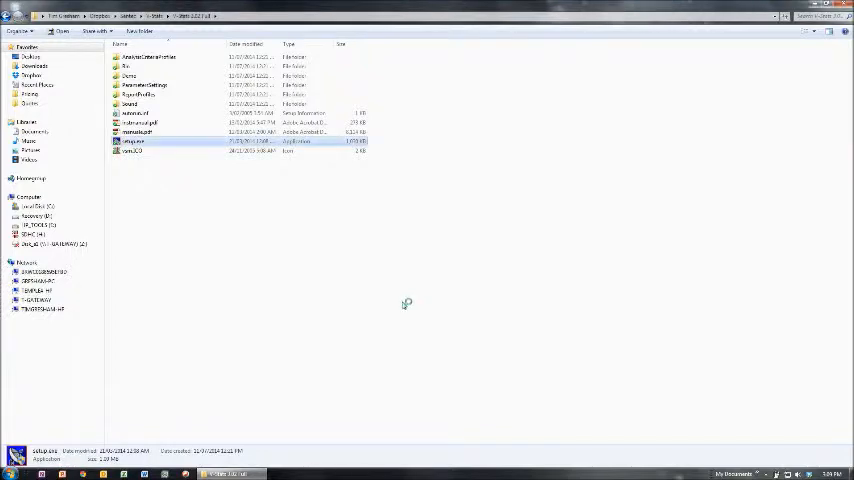
Open the V-STATS installation manual PDF and scroll down to the Compatibilities page.
double_click(132, 141)
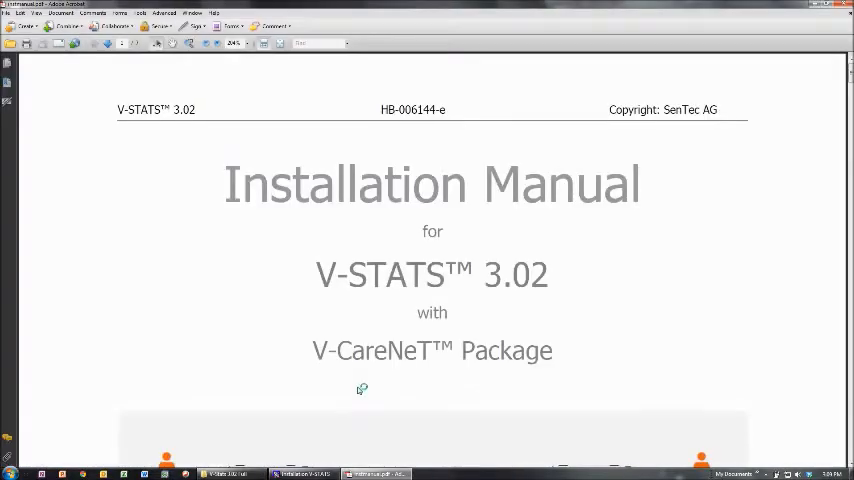
scroll("down", 3)
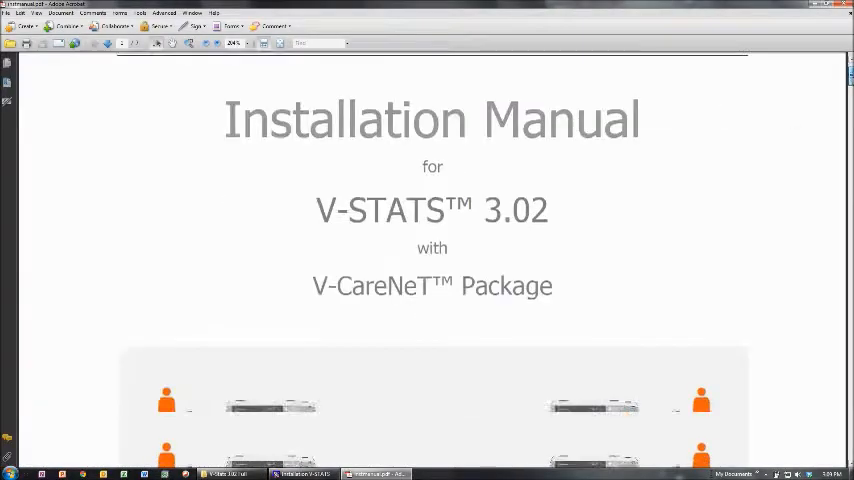
scroll("down", 3)
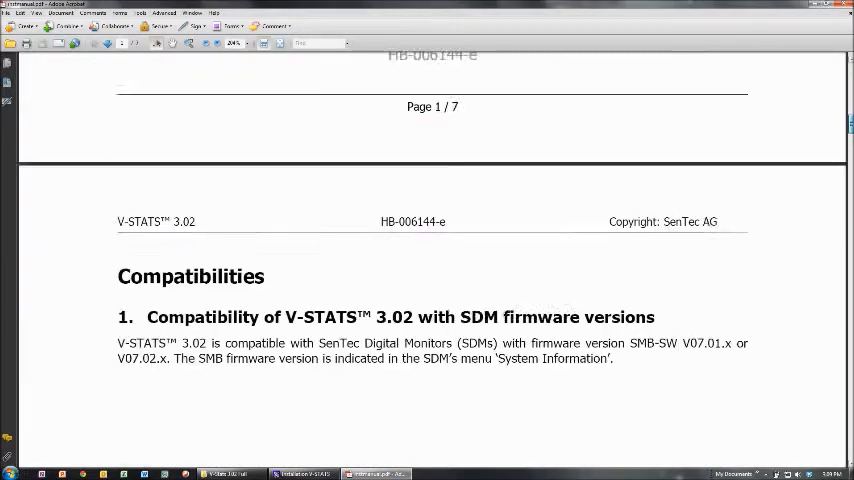
scroll("down", 3)
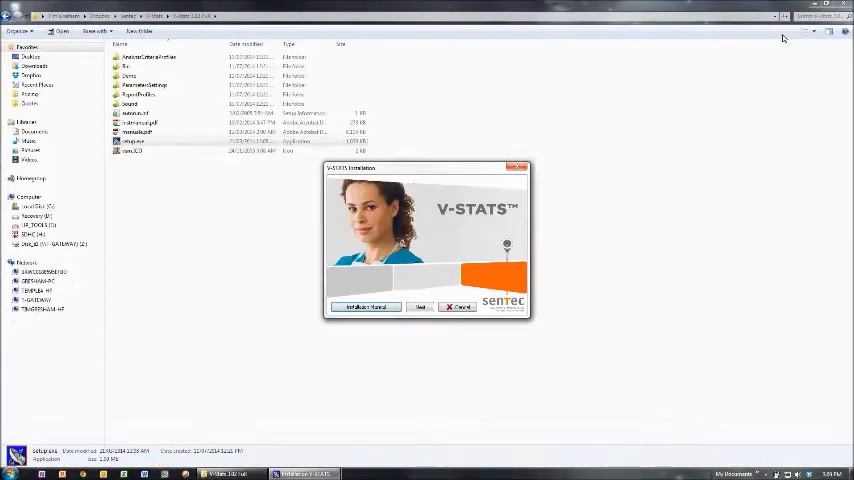
mouse_move(369, 422)
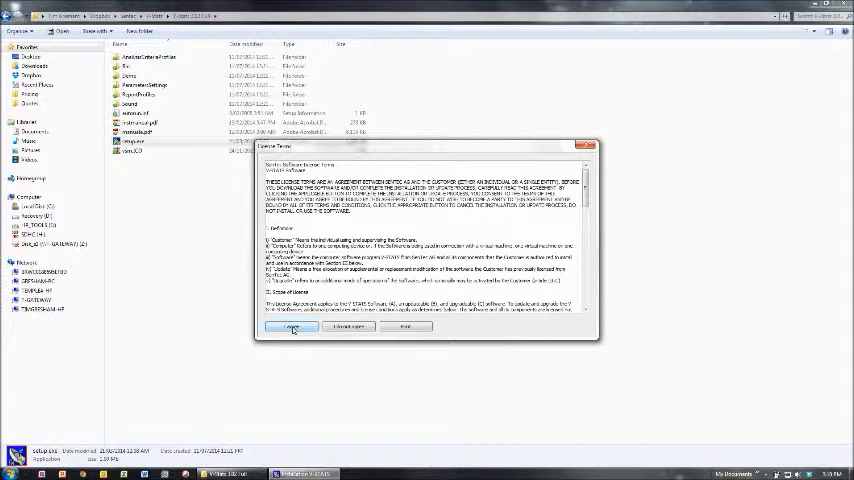
Accept the V-STATS License Terms.
left_click(291, 328)
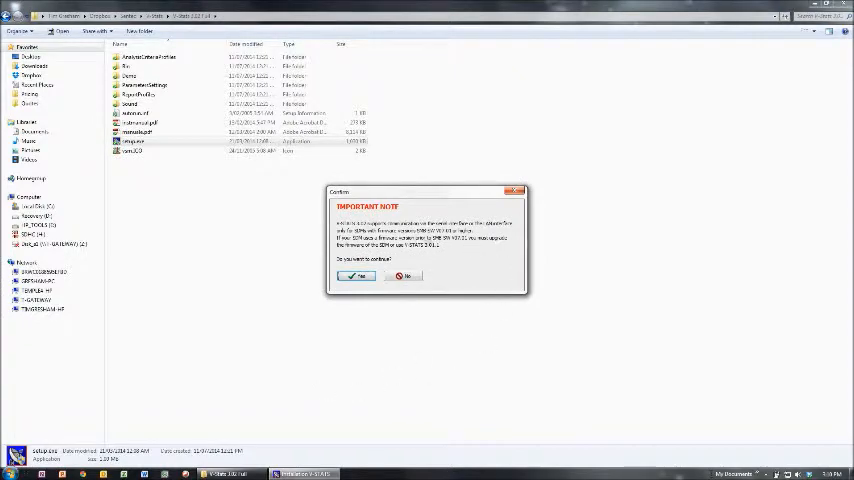
mouse_move(503, 251)
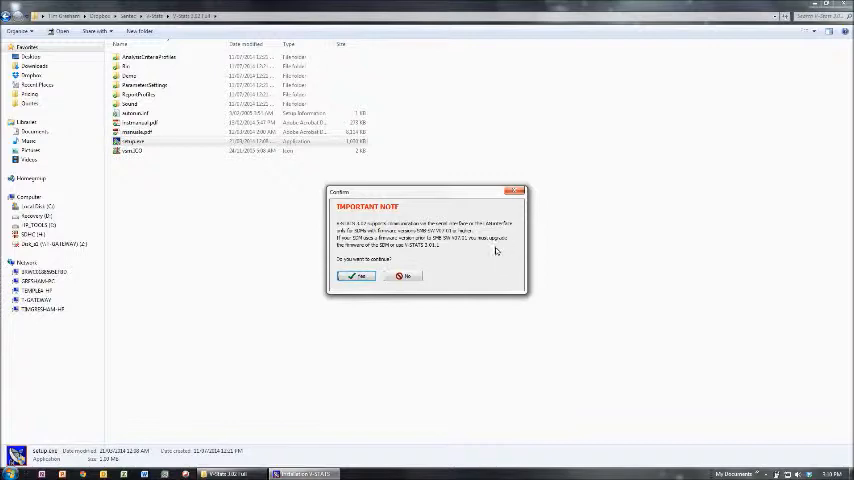
Continue past the firmware note, install example measurements and desktop link, confirm success.
left_click(356, 276)
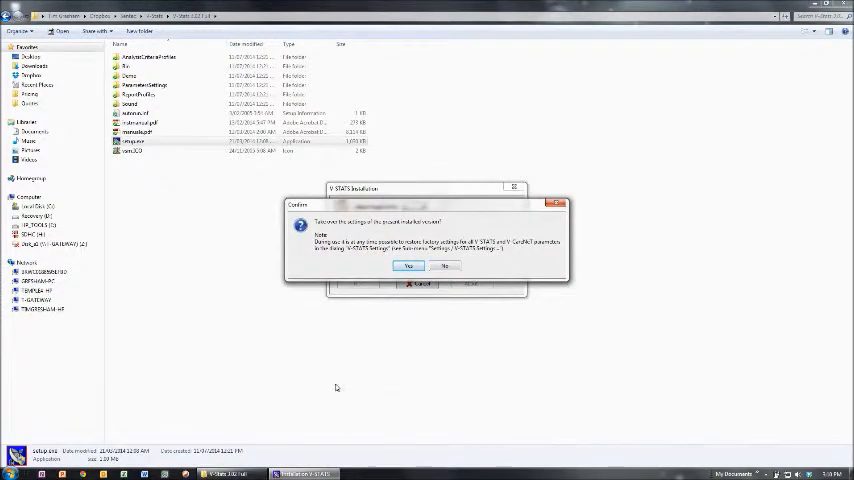
mouse_move(340, 382)
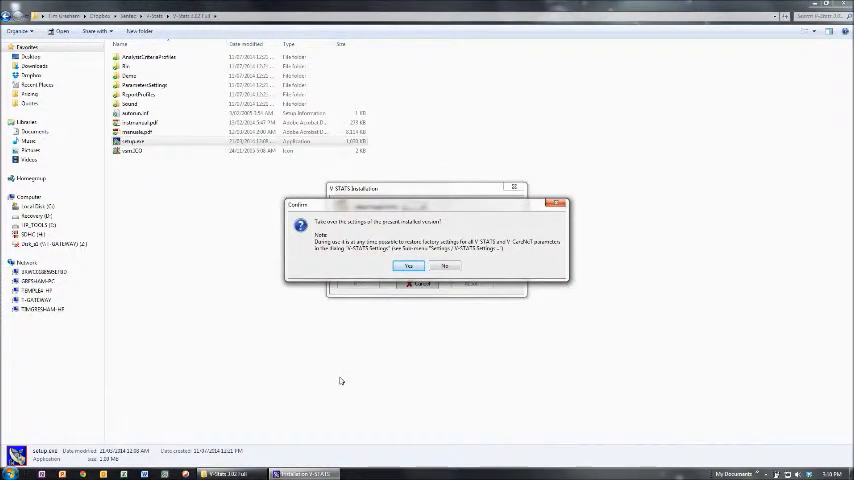
mouse_move(416, 338)
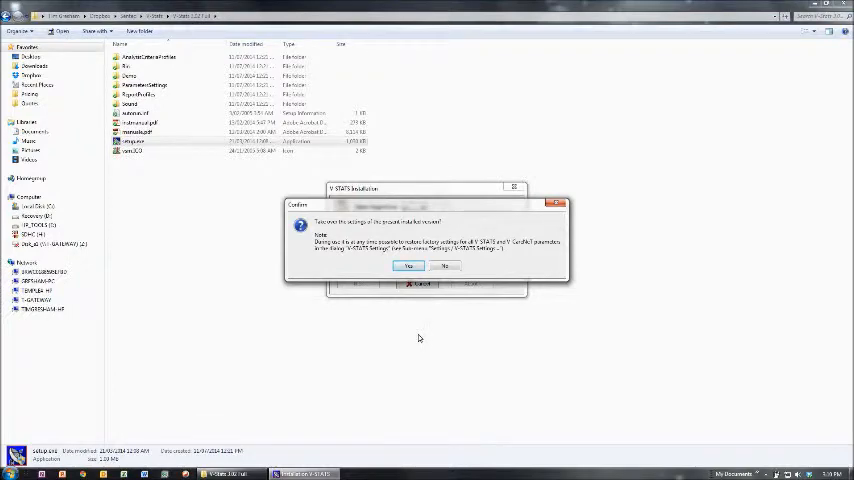
mouse_move(406, 338)
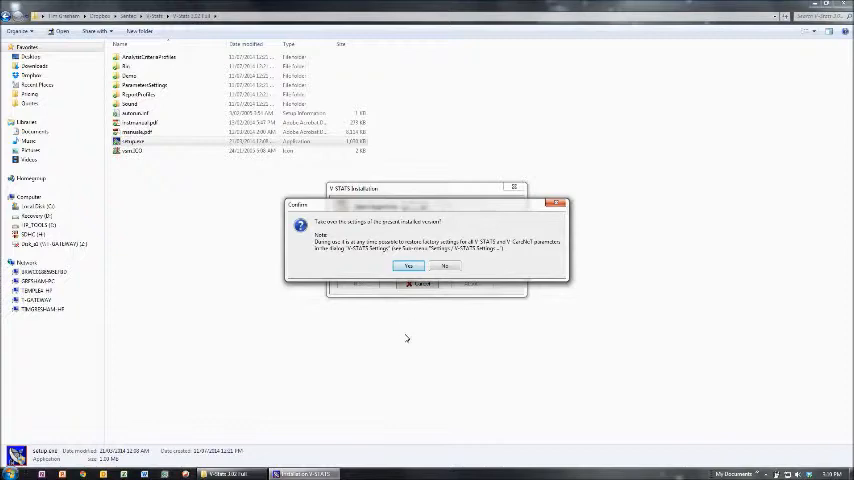
left_click(407, 266)
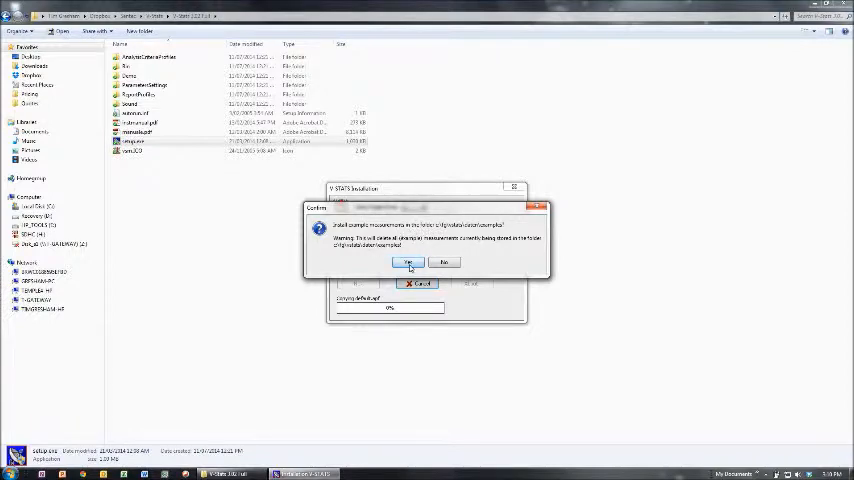
left_click(407, 262)
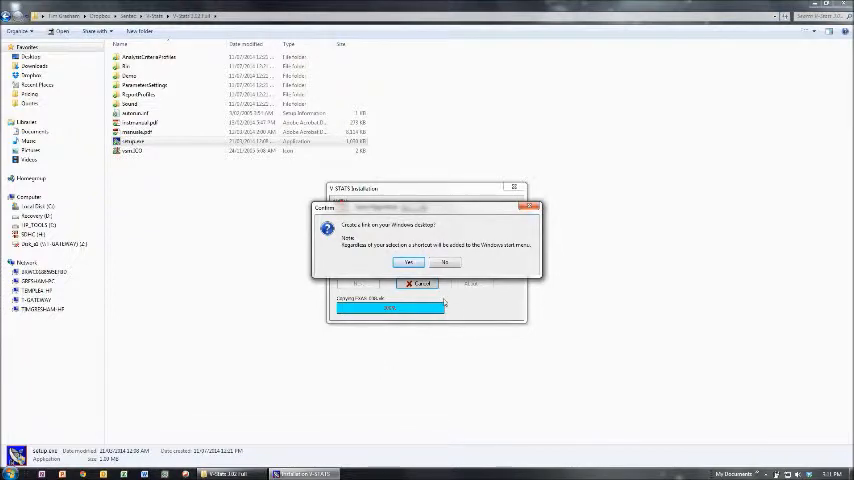
left_click(408, 262)
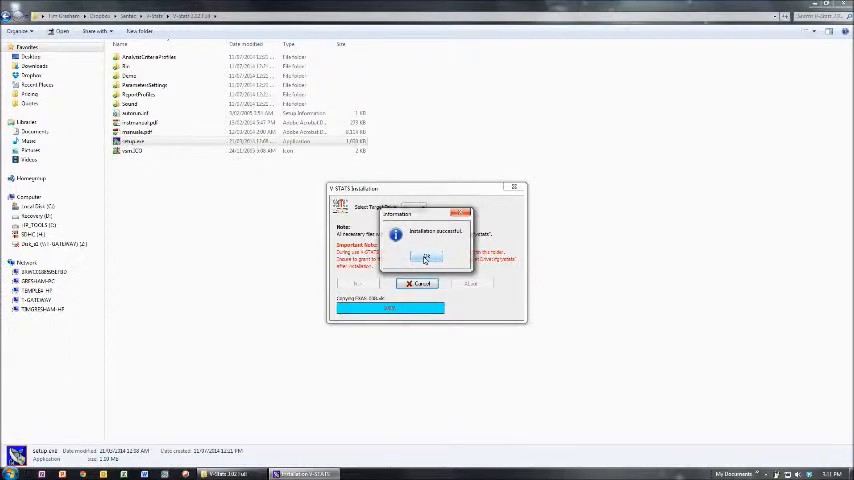
left_click(426, 258)
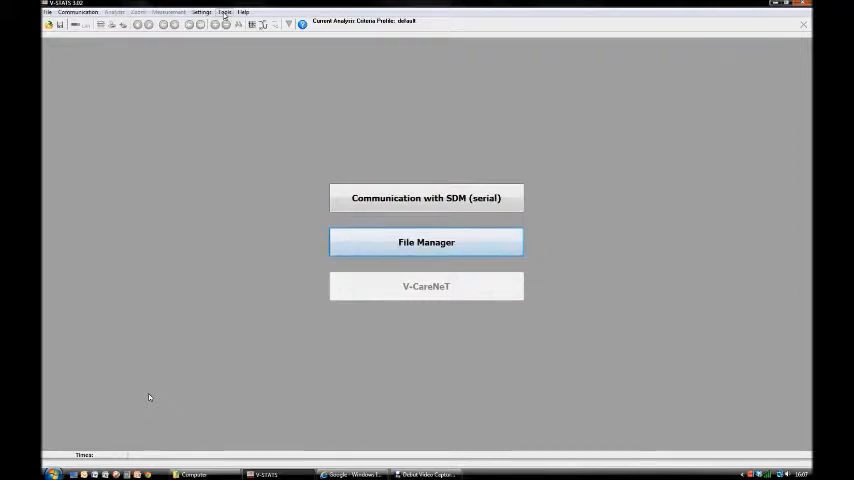
Choose Tools > Register V-STATS to open the online registration form.
left_click(224, 11)
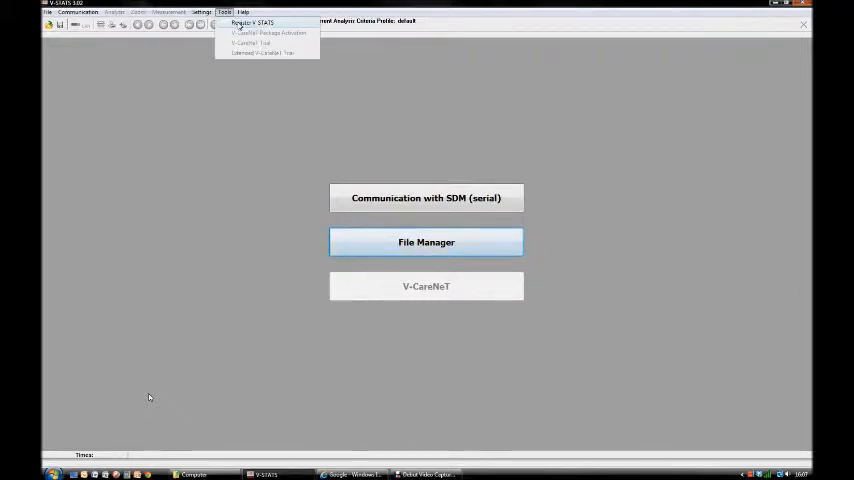
left_click(252, 23)
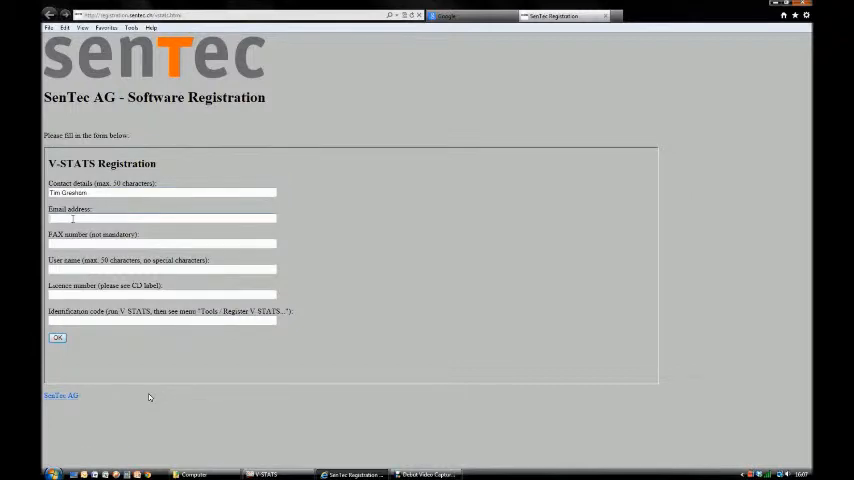
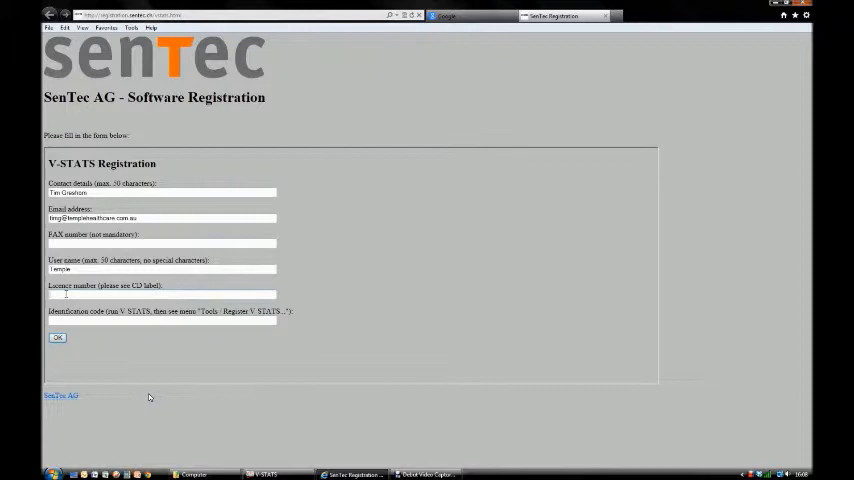
type("20")
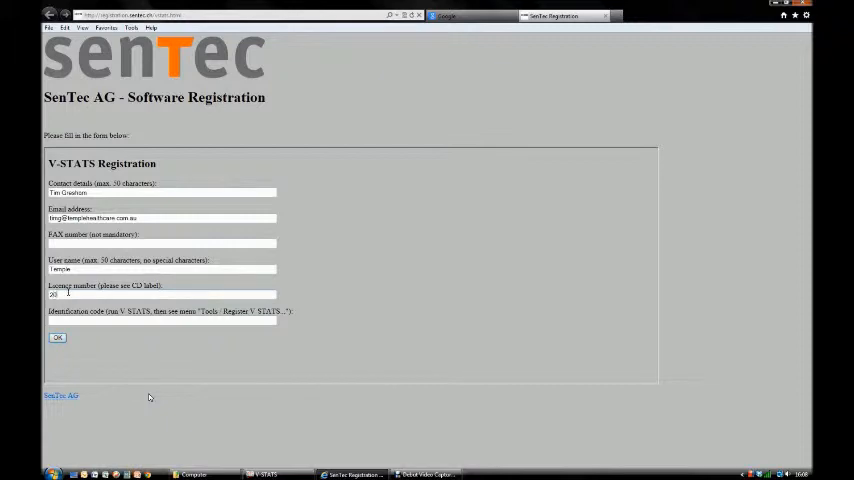
type("2011")
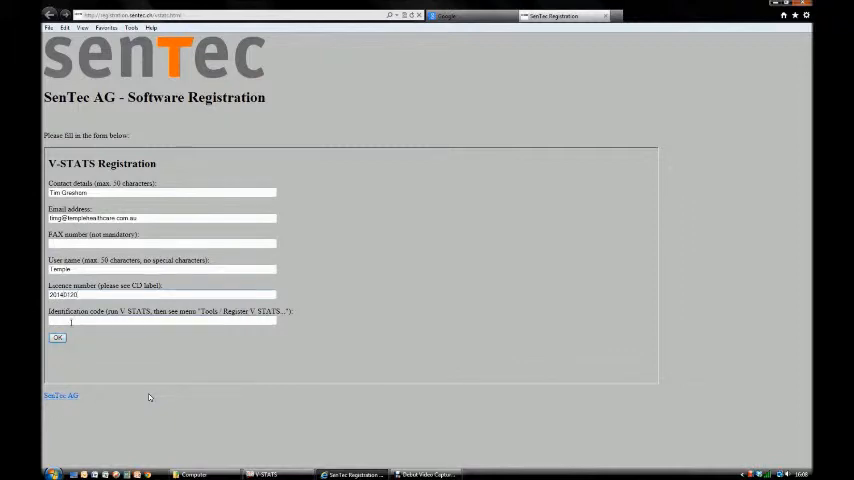
right_click(70, 320)
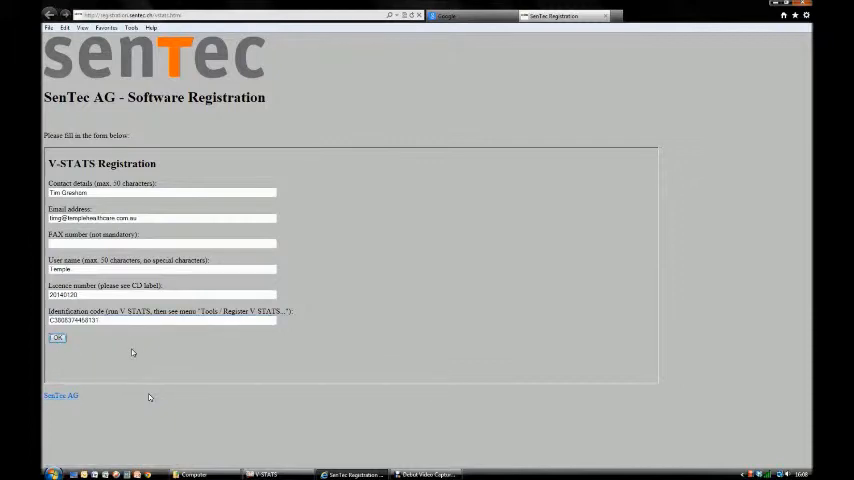
Submit the registration form and copy the generated registration code.
left_click(57, 337)
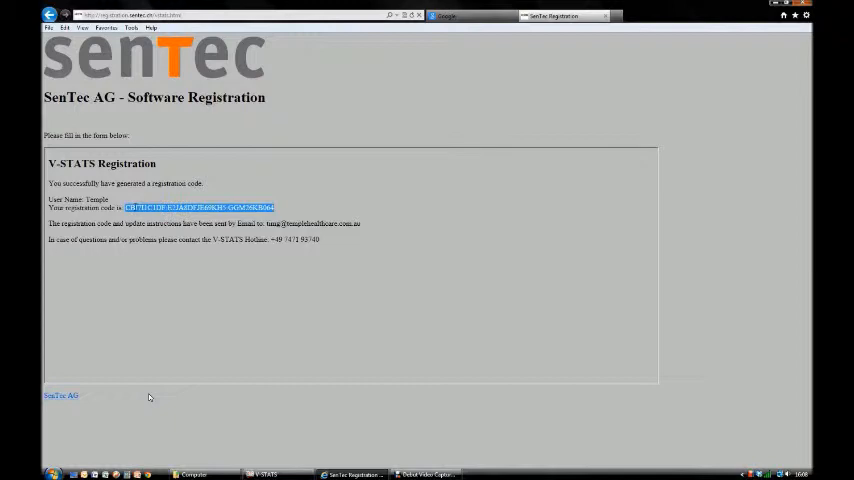
right_click(200, 208)
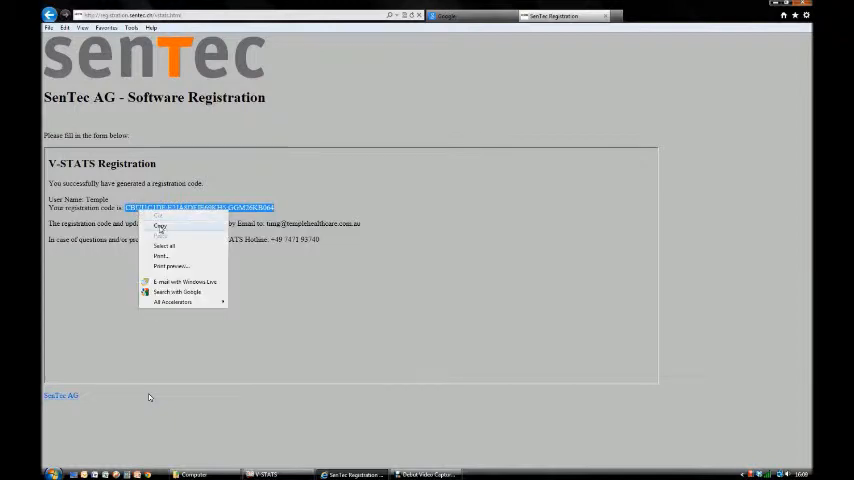
left_click(159, 226)
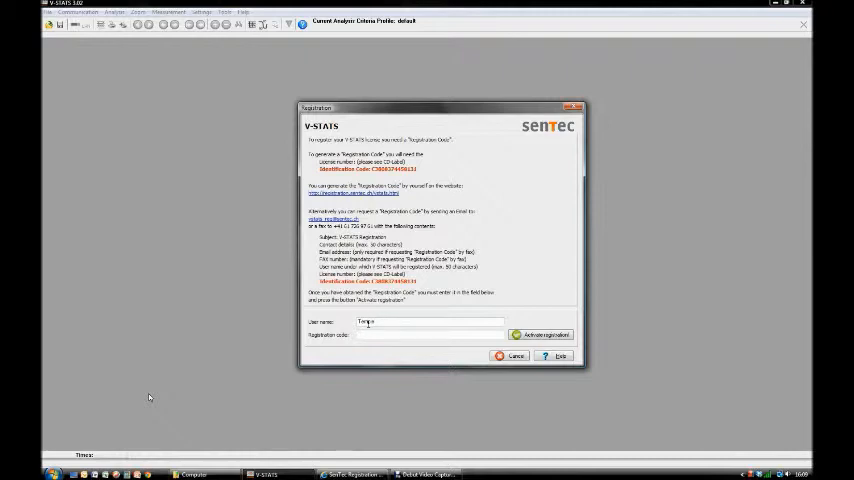
Paste the registration code into V-STATS, activate it, and dismiss the success message.
right_click(430, 335)
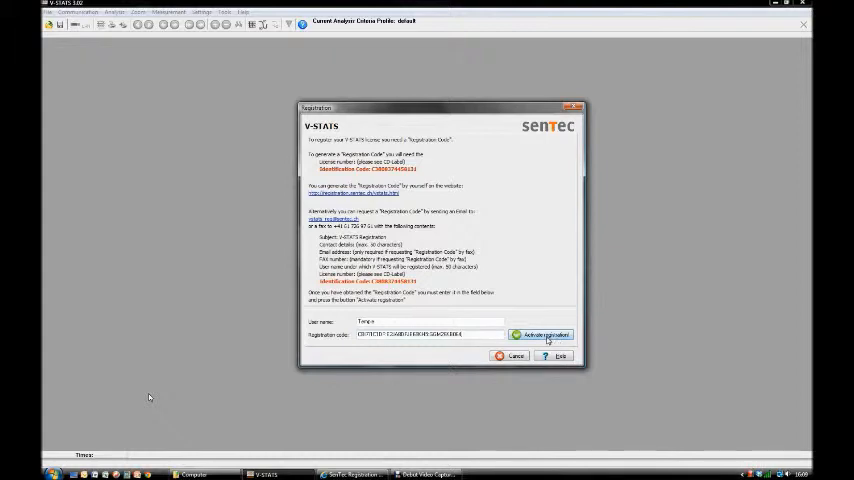
left_click(543, 334)
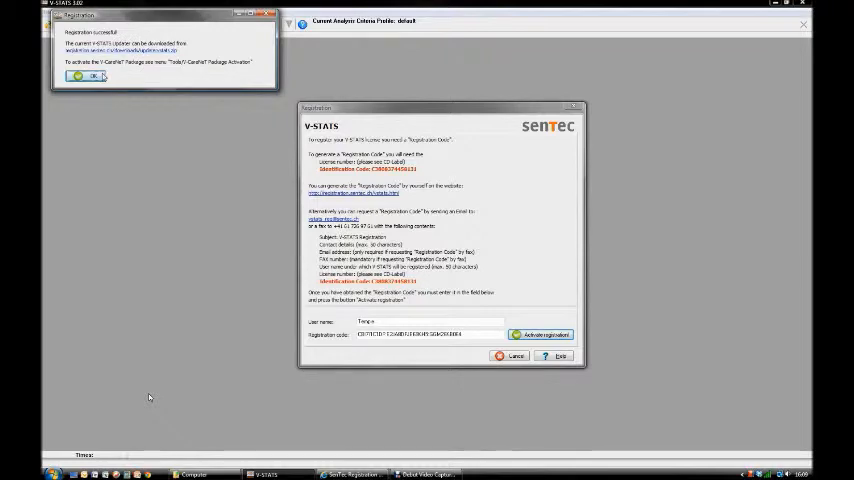
left_click(87, 76)
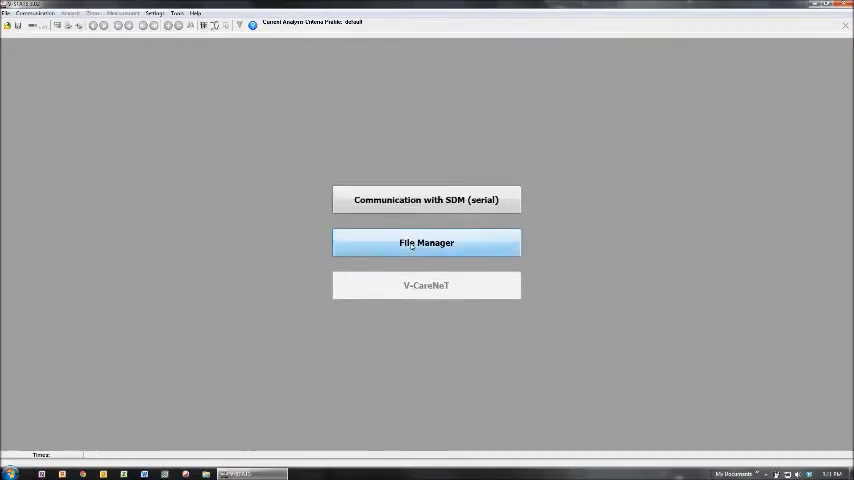
Open File Manager to load a recording with PCO2, SpO2 and pulse-rate trends.
left_click(426, 242)
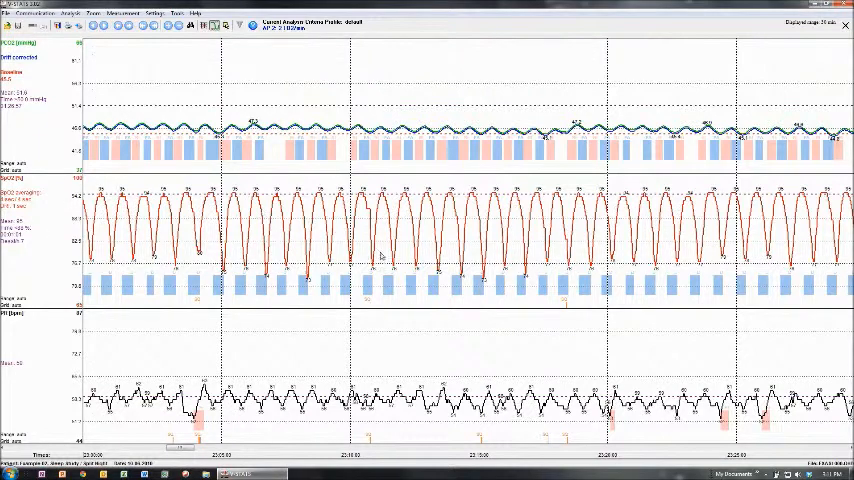
mouse_move(556, 246)
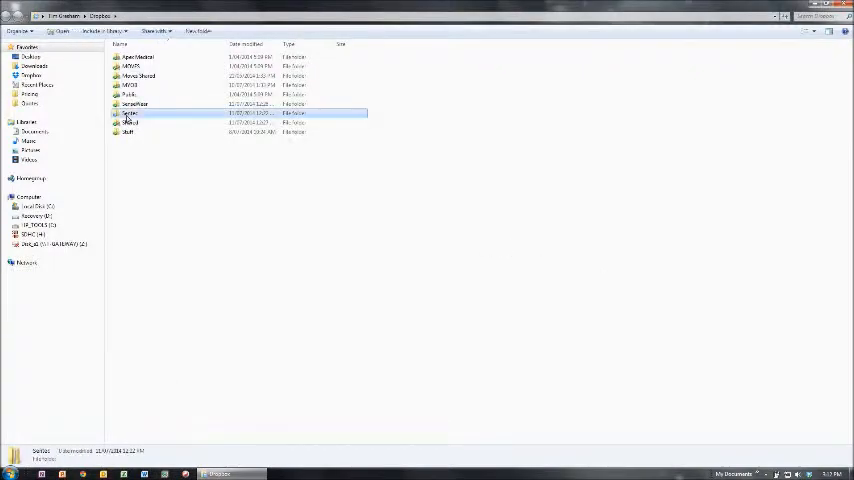
Open the Sentec folder in Dropbox to reach Cable Drivers.
double_click(130, 113)
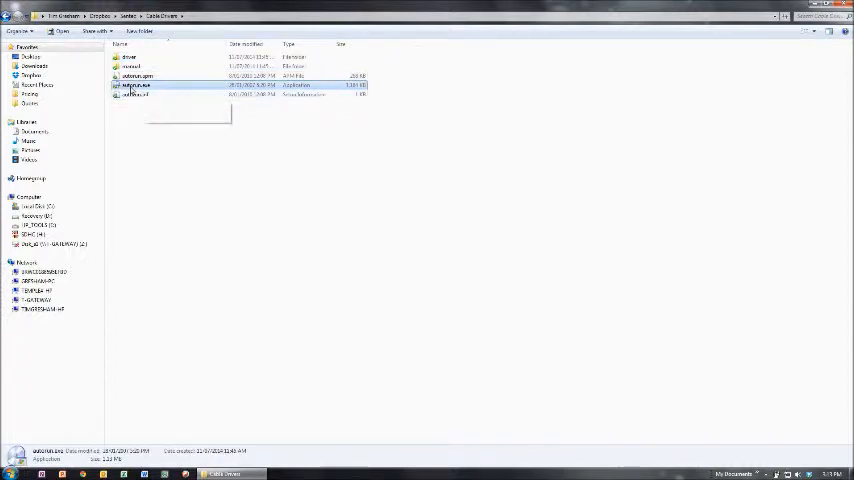
Install the FTDI CDM cable drivers from the Windows 8/7 folder of the USB2.0 to RS232 CD Installer.
double_click(135, 85)
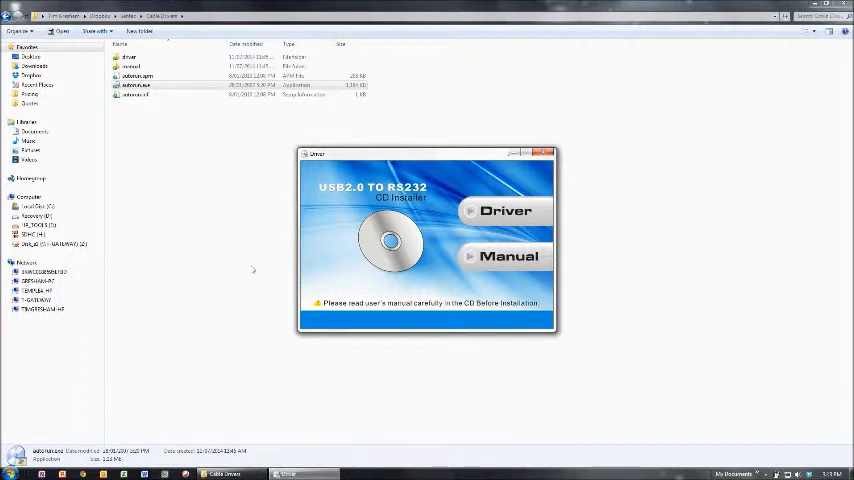
mouse_move(484, 364)
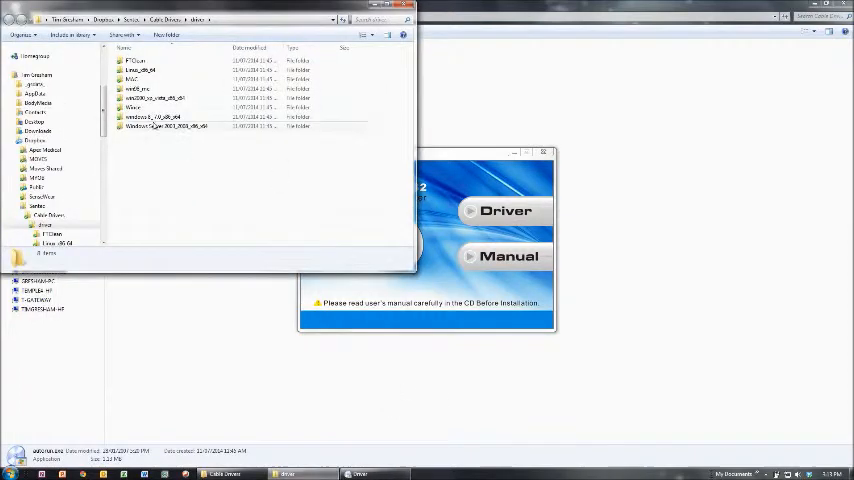
mouse_move(150, 118)
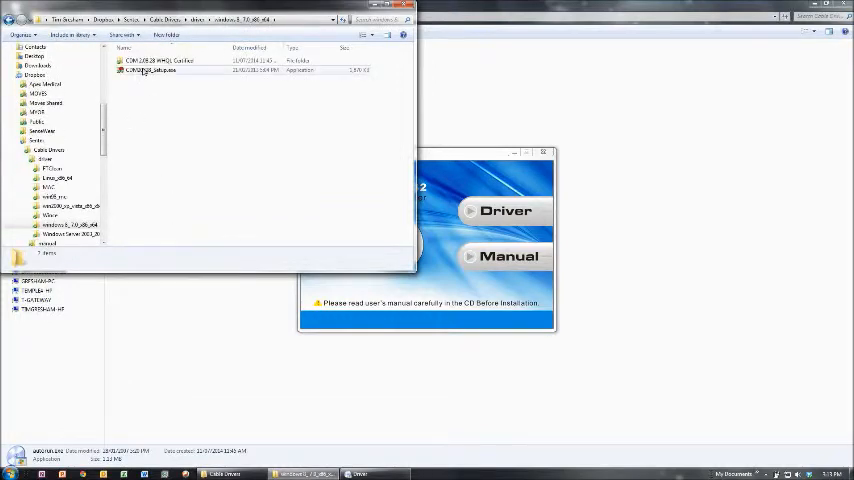
left_click(150, 70)
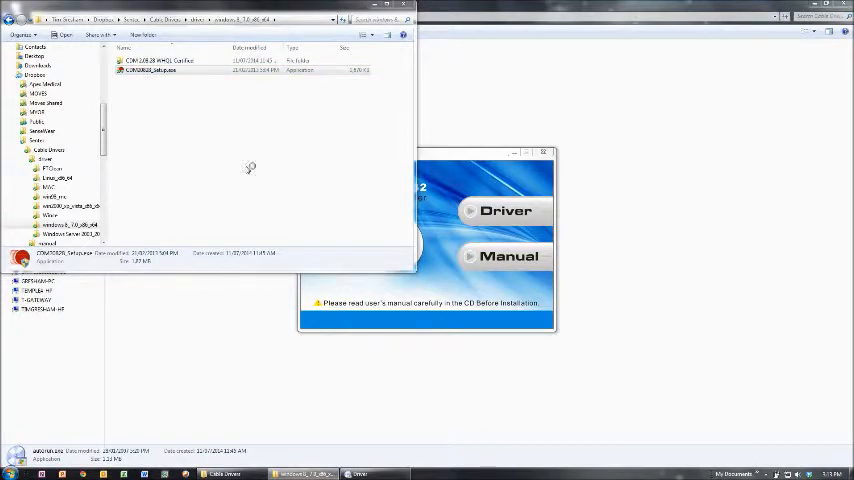
left_click(506, 211)
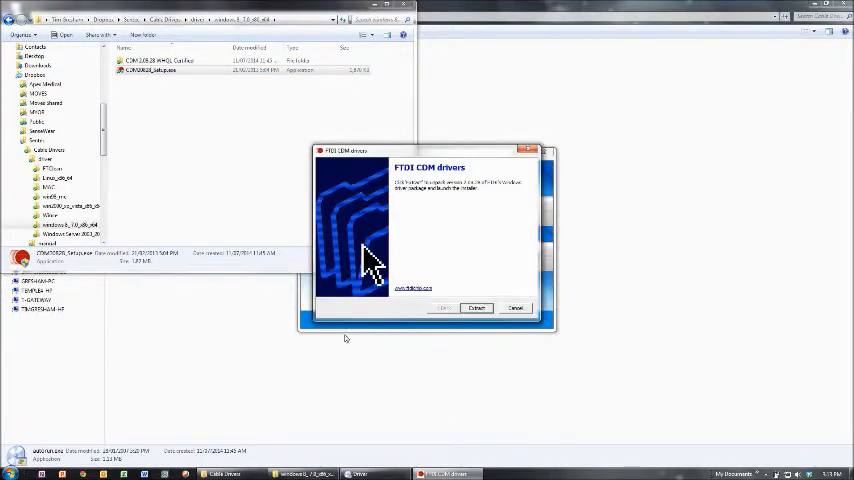
left_click(477, 307)
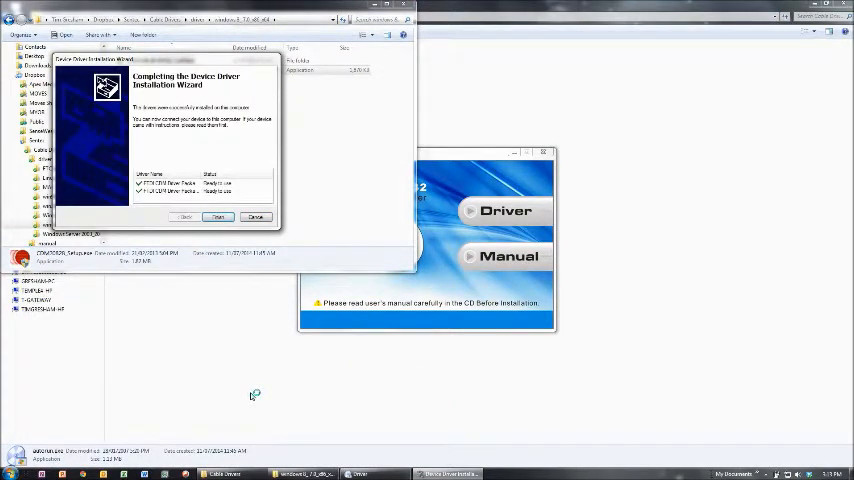
left_click(218, 217)
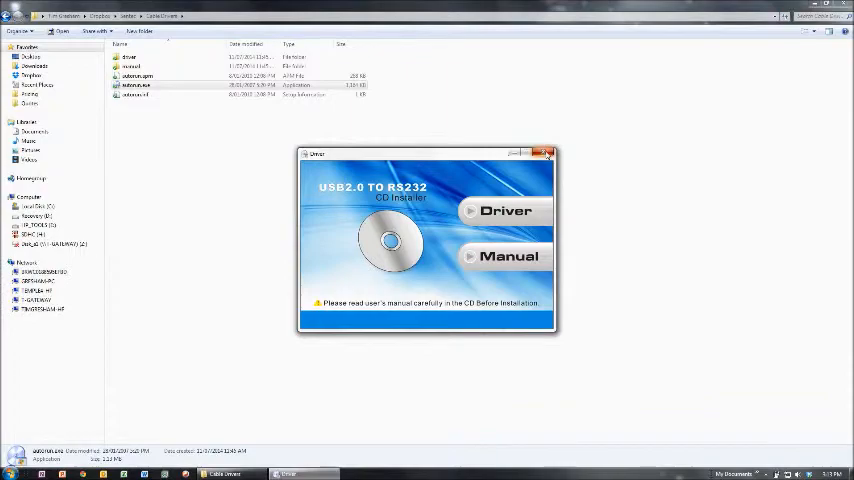
left_click(548, 154)
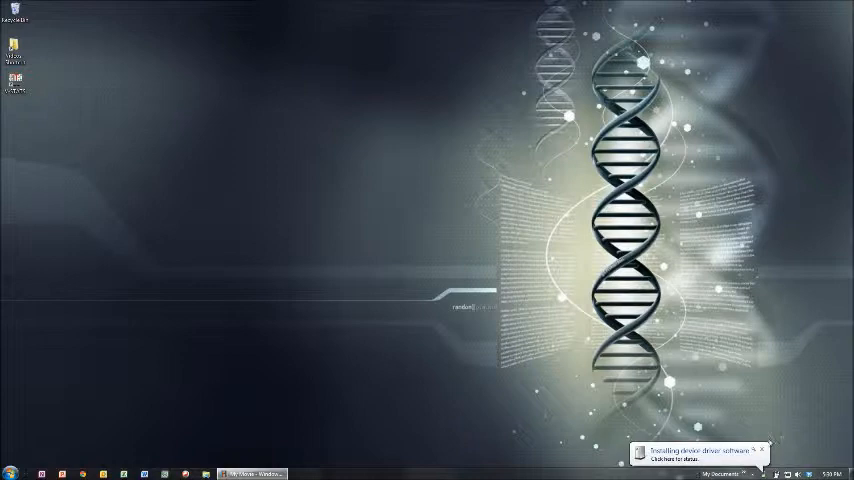
Skip Windows Update so the USB Serial Converter and USB Serial Port drivers finish installing.
left_click(693, 458)
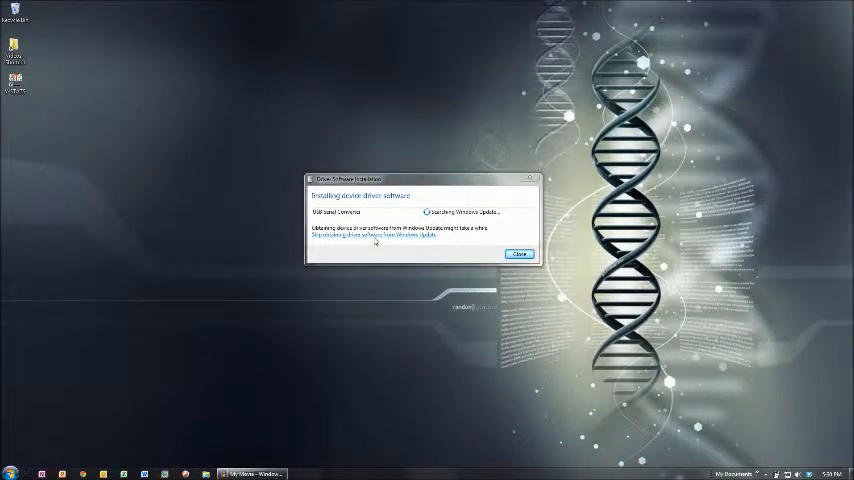
left_click(376, 245)
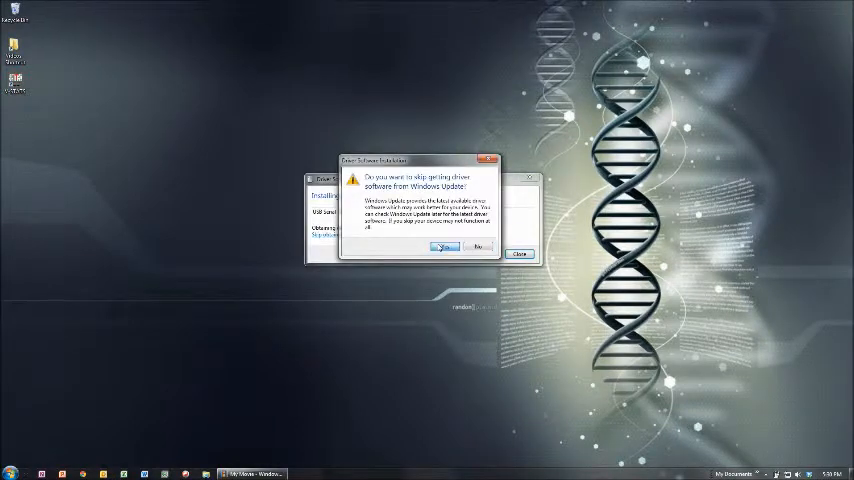
left_click(444, 247)
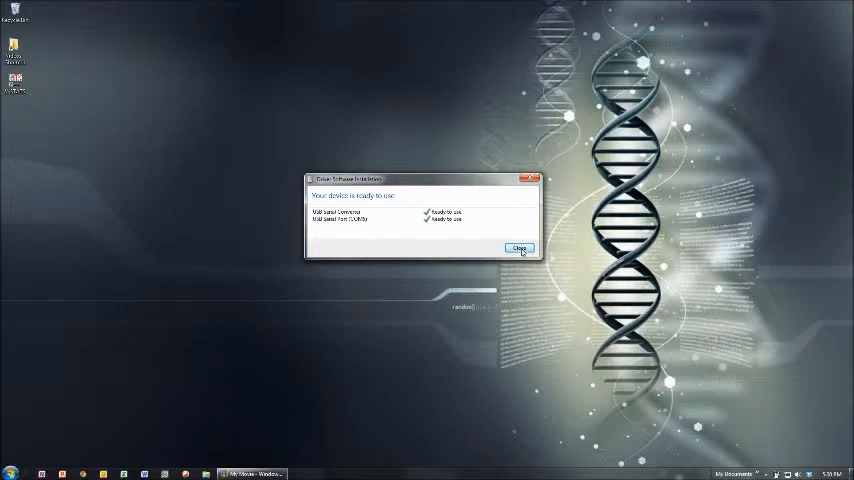
left_click(519, 248)
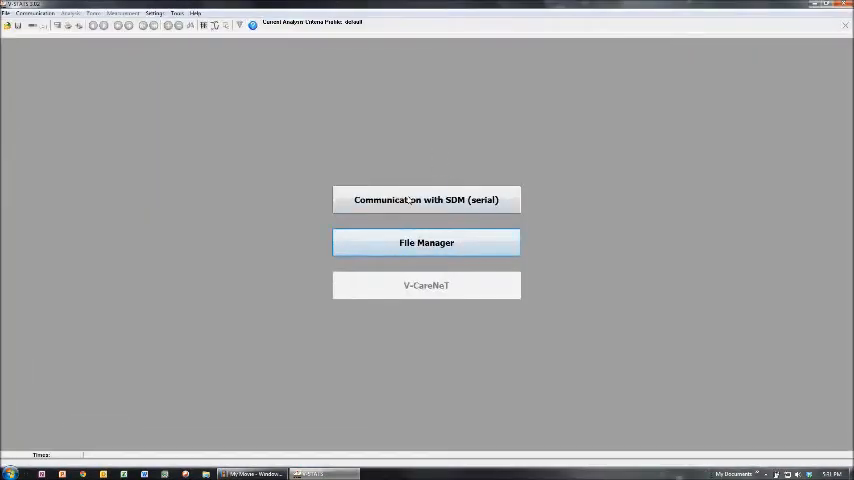
Connect V-STATS to the SDM over the USB Serial Port via serial communication.
left_click(426, 199)
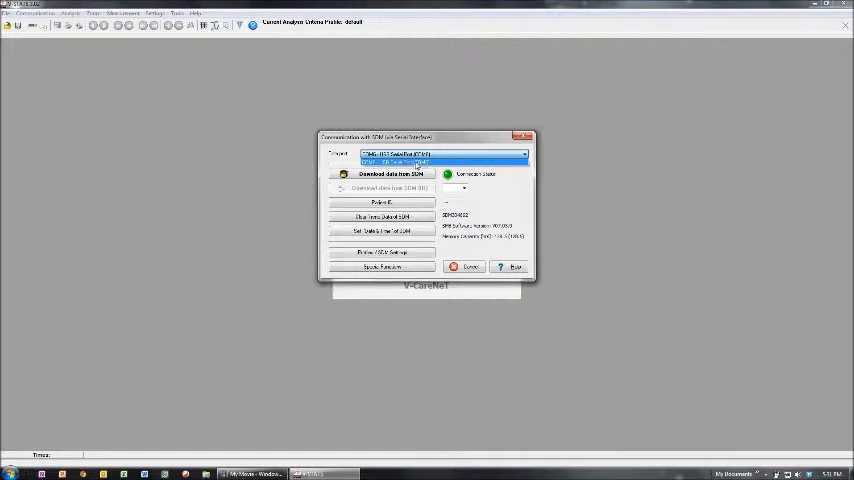
left_click(444, 161)
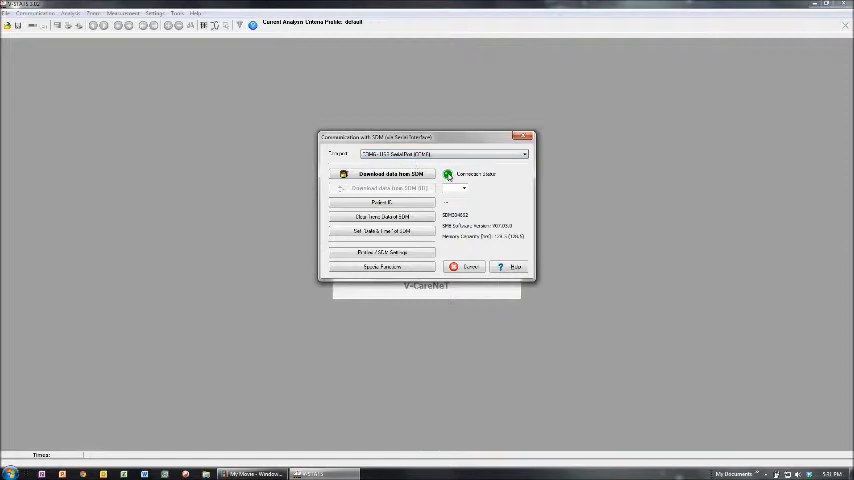
mouse_move(448, 177)
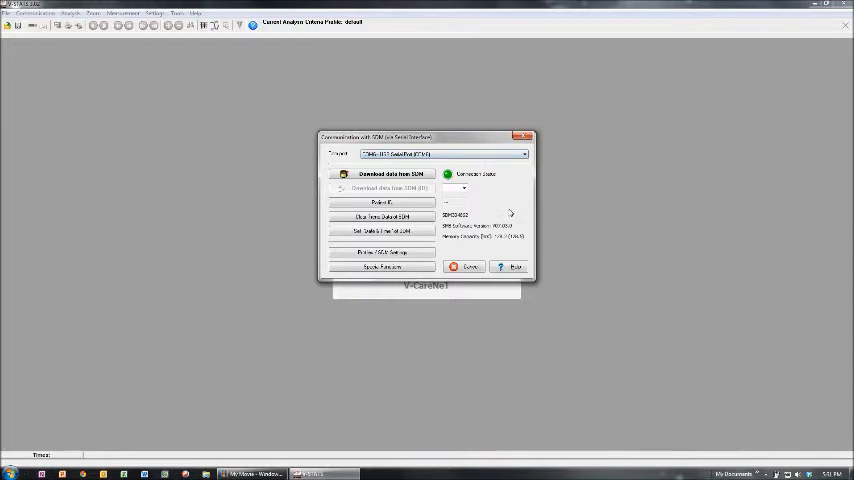
mouse_move(511, 212)
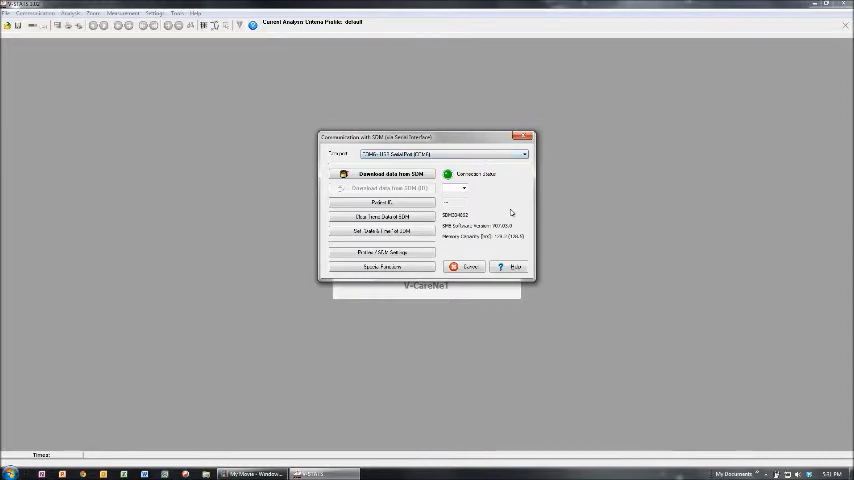